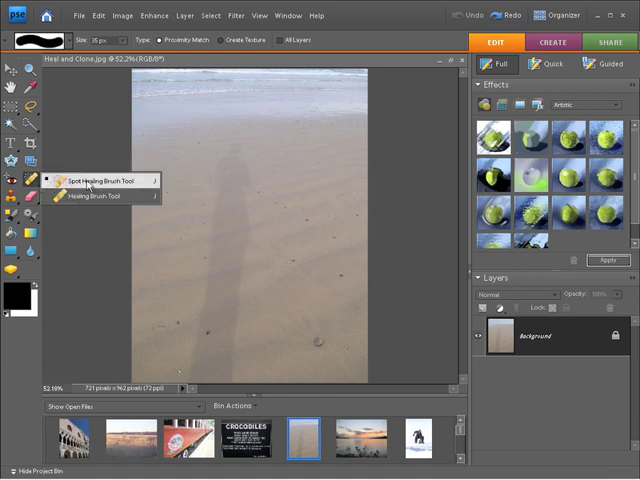
Choose the Spot Healing Brush Tool from the healing tool flyout.
left_click(96, 180)
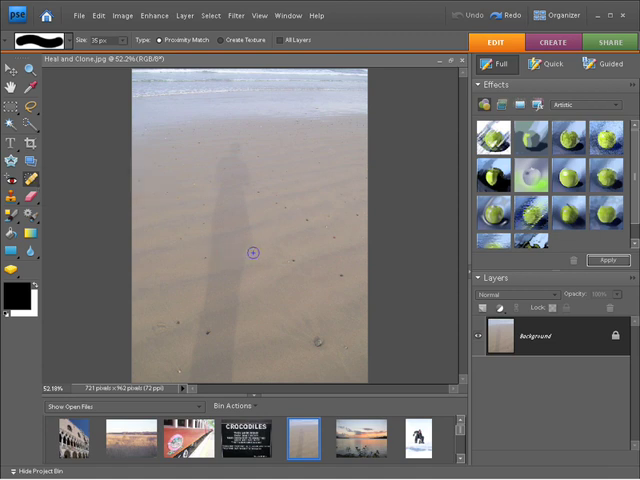
mouse_move(268, 256)
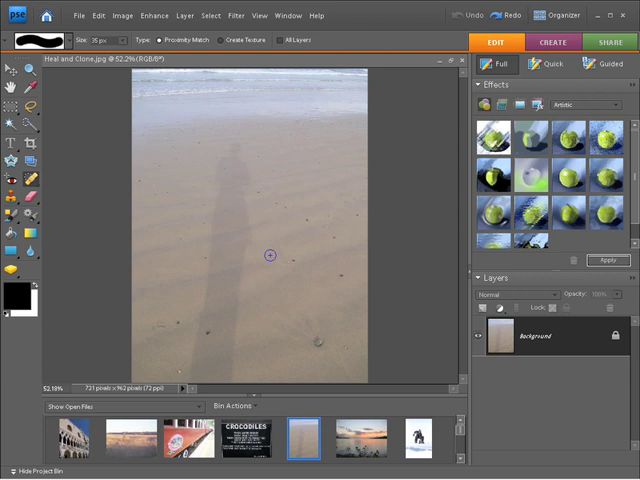
mouse_move(270, 256)
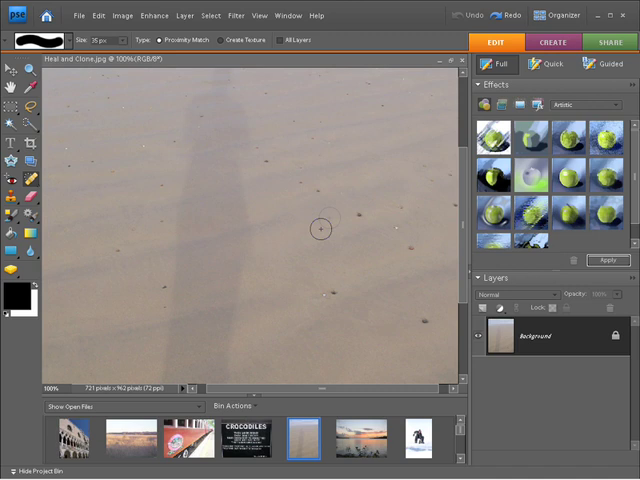
mouse_move(322, 244)
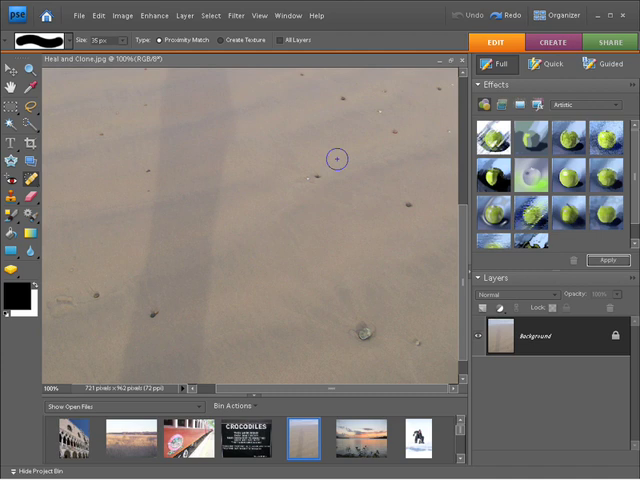
mouse_move(408, 204)
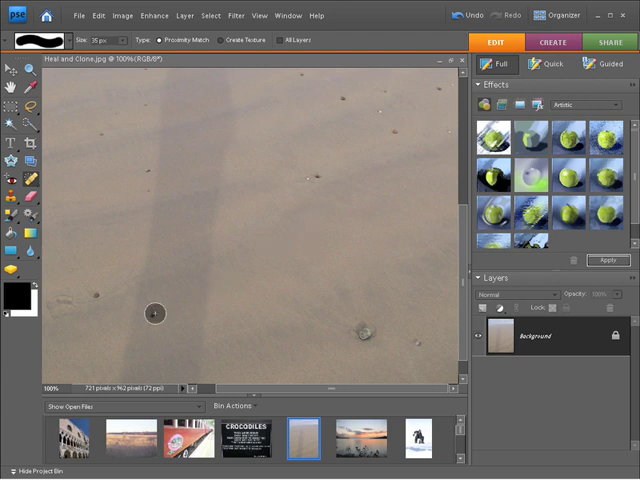
mouse_move(232, 324)
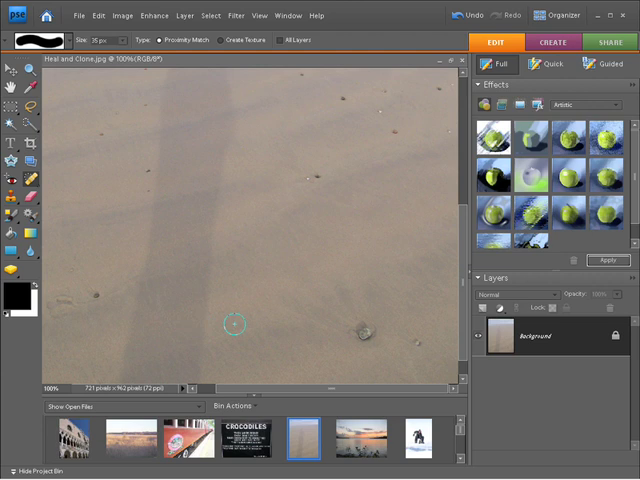
mouse_move(398, 136)
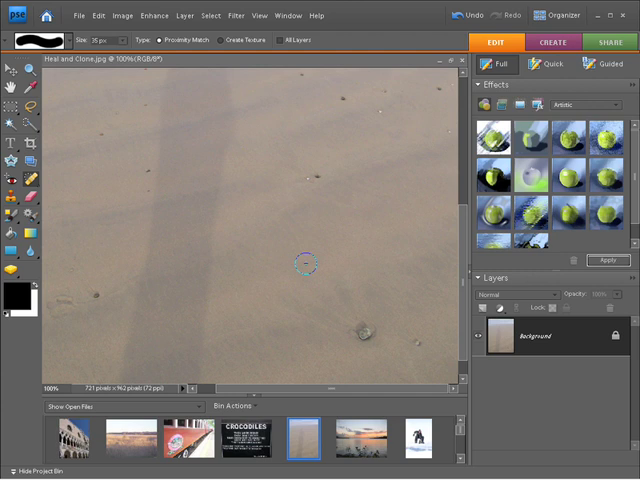
mouse_move(162, 92)
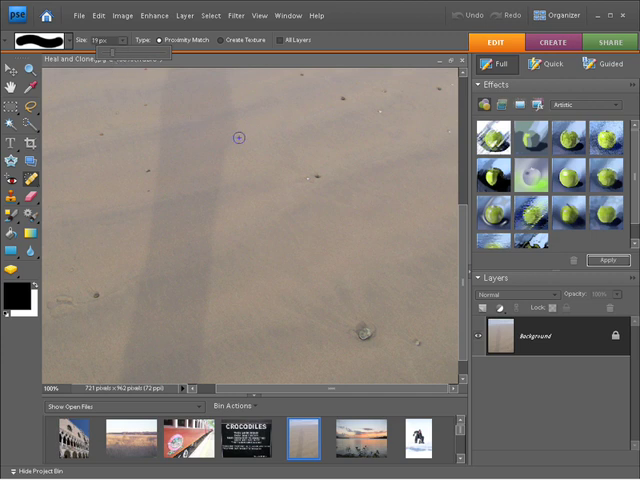
Reduce the Spot Healing Brush size in the options bar for tiny specks.
left_click(304, 178)
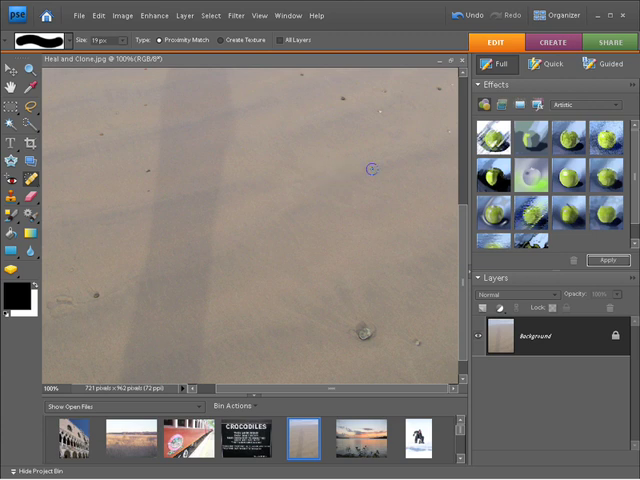
mouse_move(294, 176)
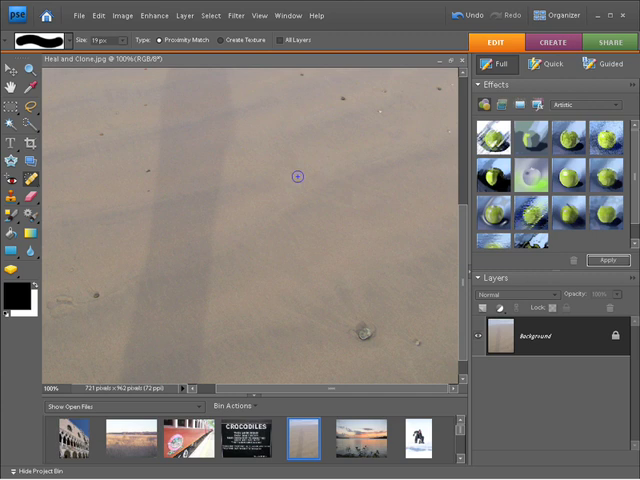
mouse_move(276, 180)
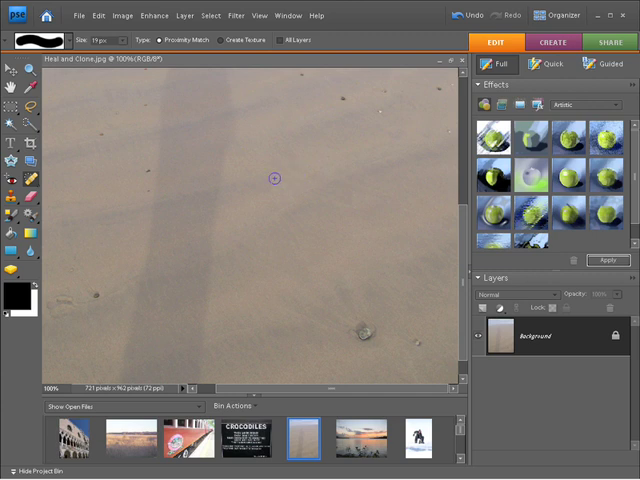
Switch from the Spot Healing Brush to the Healing Brush Tool.
left_click(24, 184)
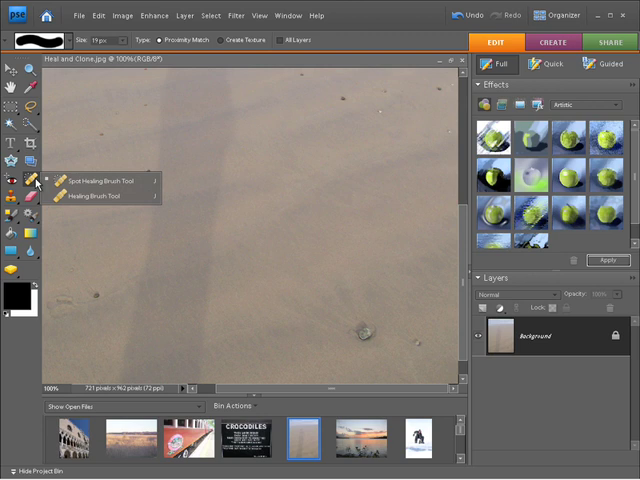
left_click(96, 196)
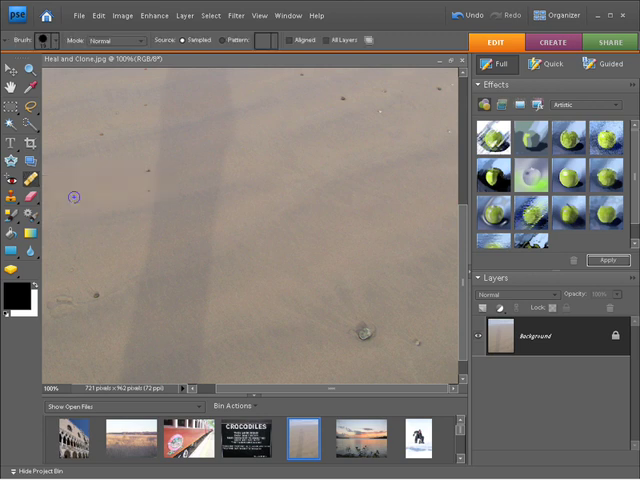
mouse_move(312, 242)
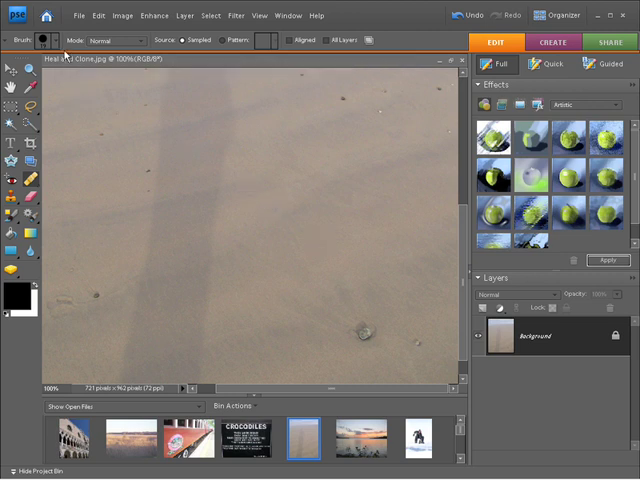
Select the healing brush Diameter value in the Brush picker to enter a larger size.
left_click(52, 40)
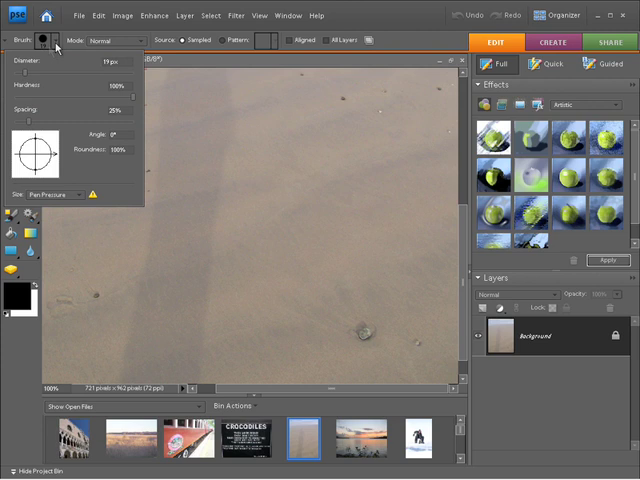
triple_click(104, 62)
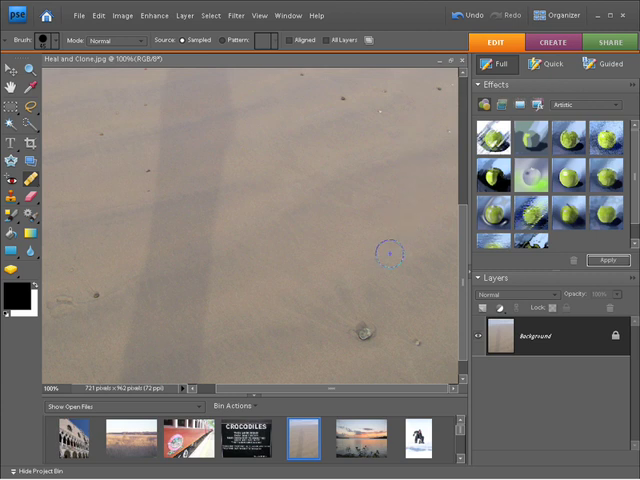
mouse_move(372, 340)
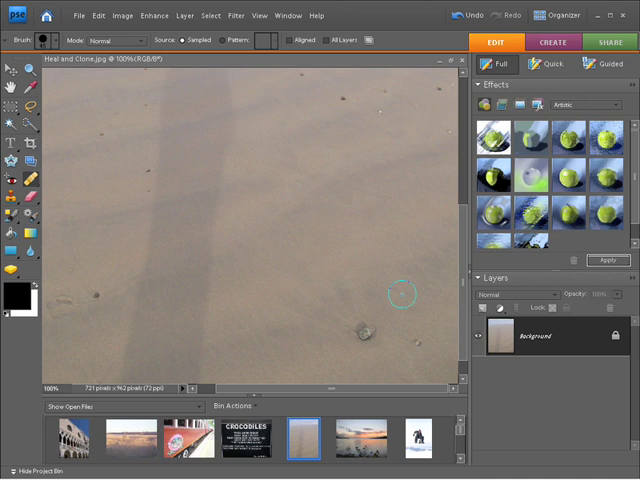
mouse_move(366, 328)
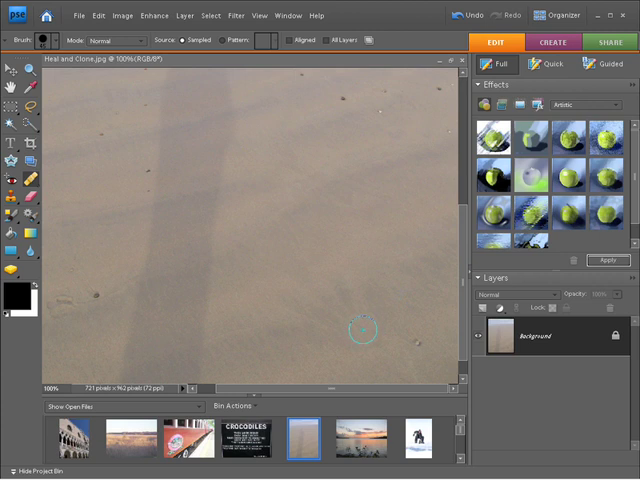
mouse_move(330, 364)
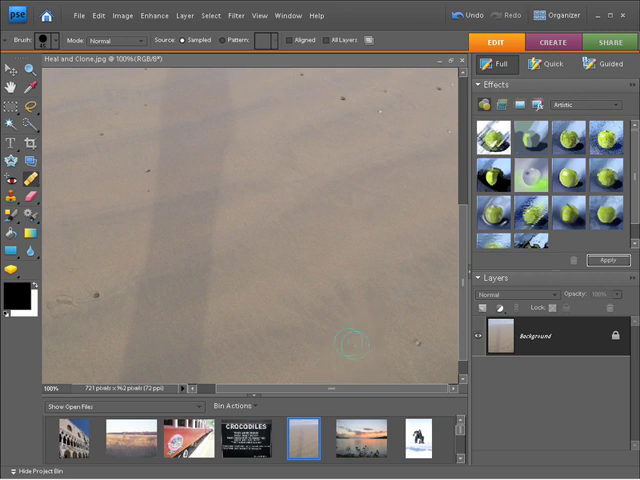
mouse_move(360, 346)
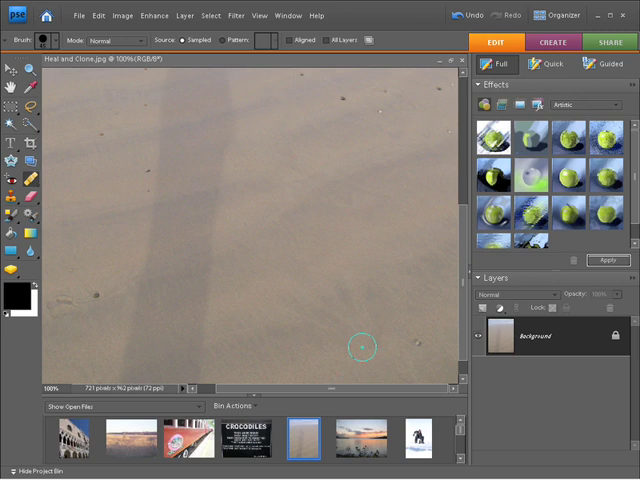
mouse_move(96, 296)
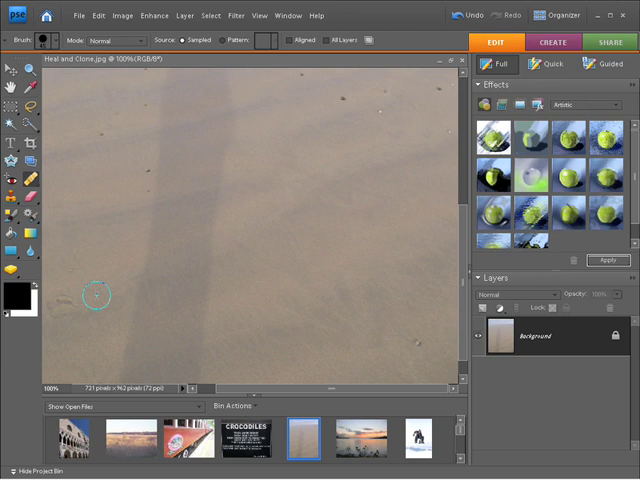
mouse_move(410, 296)
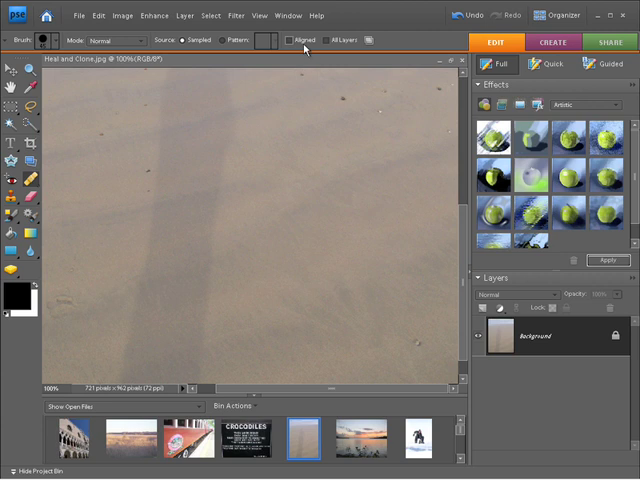
Turn on Aligned sampling for the healing brush.
left_click(288, 40)
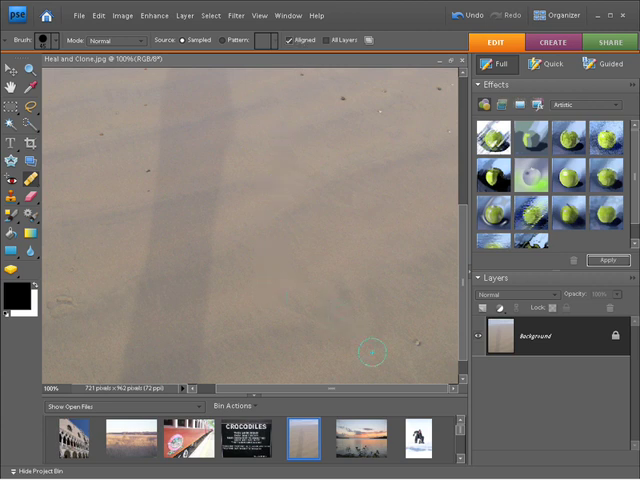
mouse_move(412, 348)
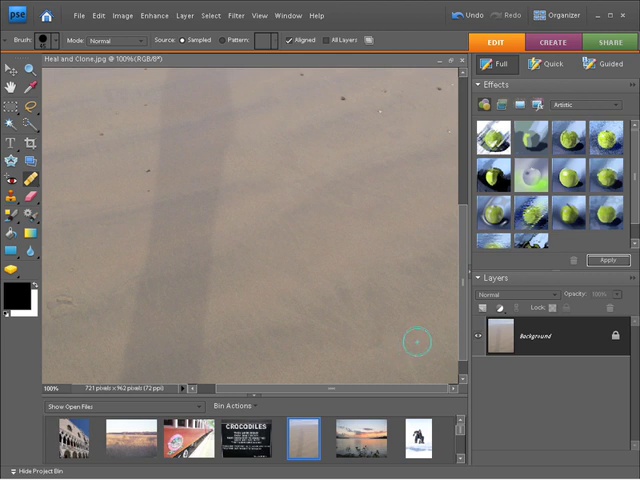
mouse_move(400, 352)
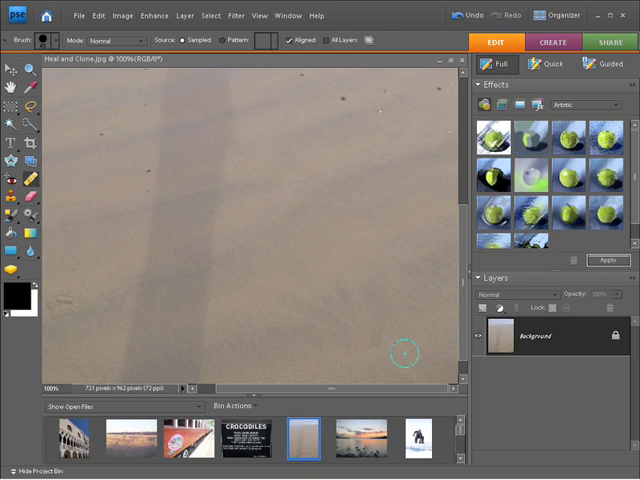
mouse_move(344, 104)
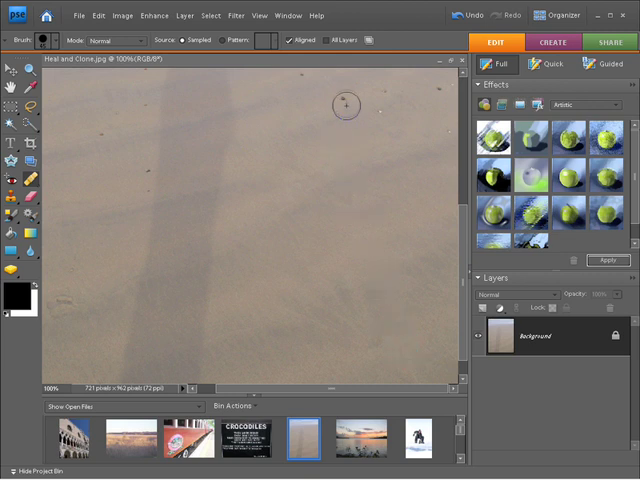
mouse_move(342, 102)
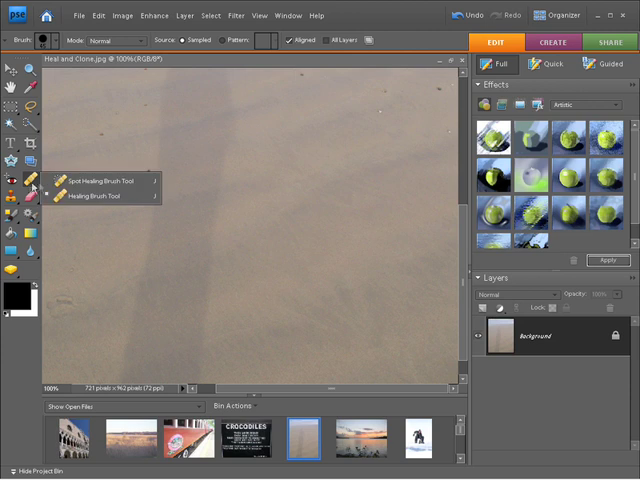
mouse_move(100, 180)
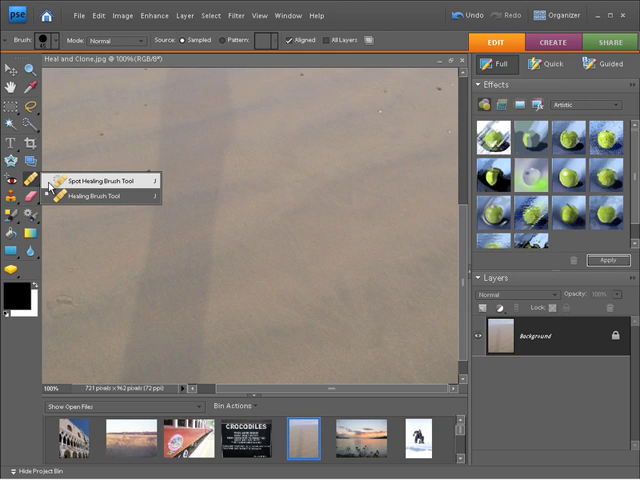
mouse_move(96, 196)
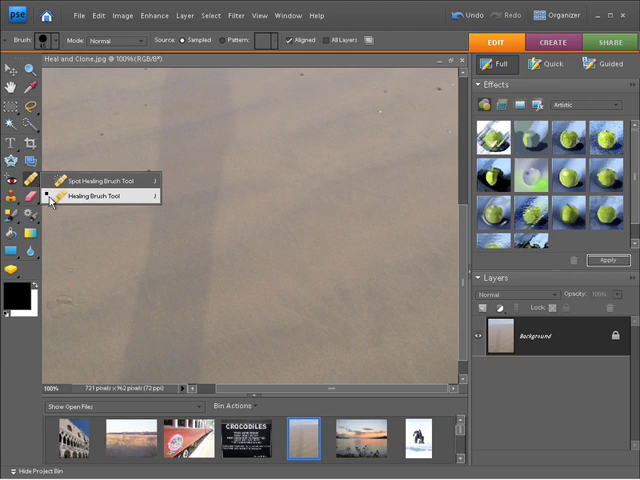